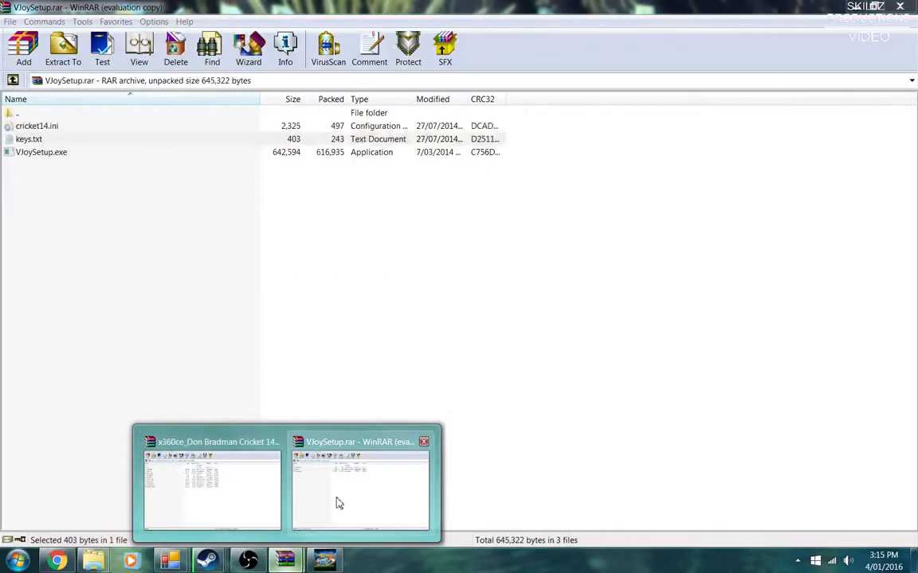
Look at VJoySetup.exe in its archive, then switch to the x360ce_Don Bradman Cricket 14.rar archive.
{"action": "left_click", "coordinate": [360, 486]}
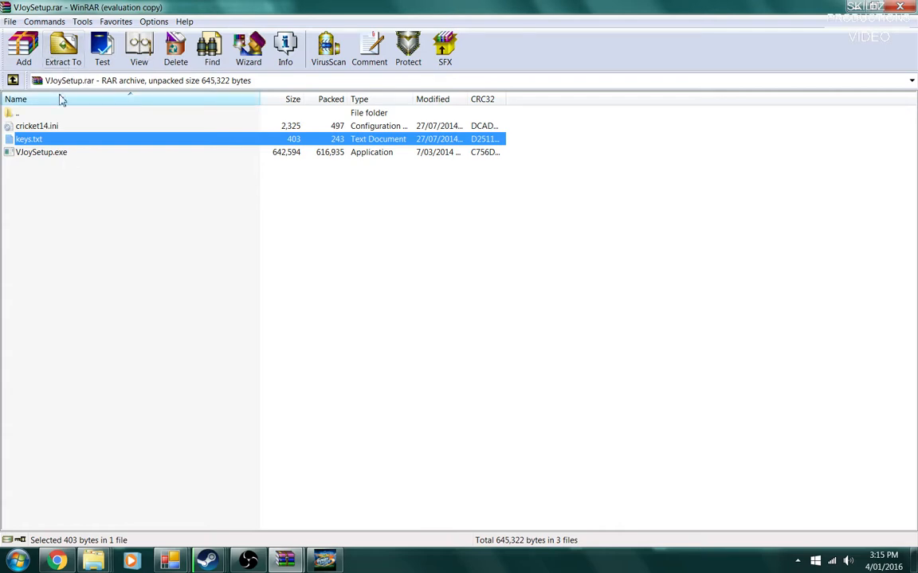
{"action": "mouse_move", "coordinate": [70, 153]}
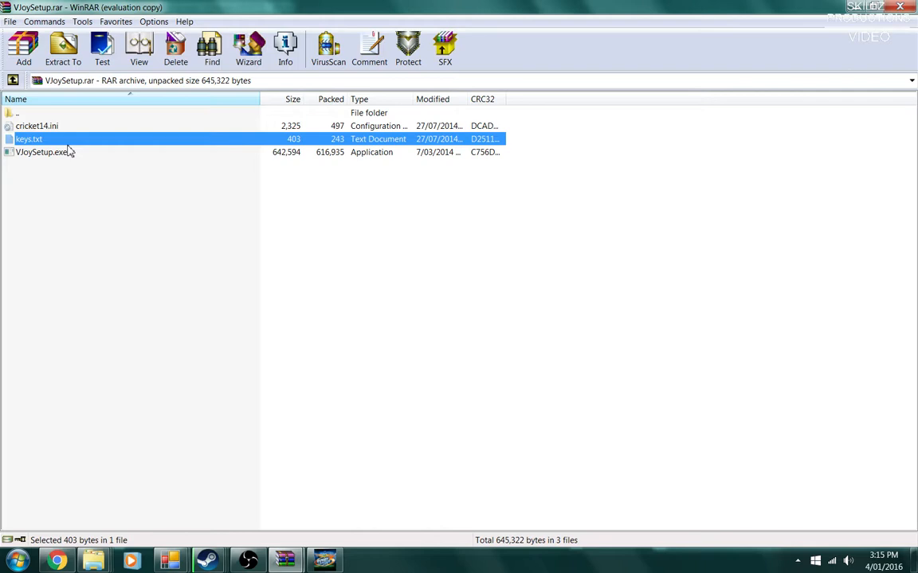
{"action": "mouse_move", "coordinate": [110, 187]}
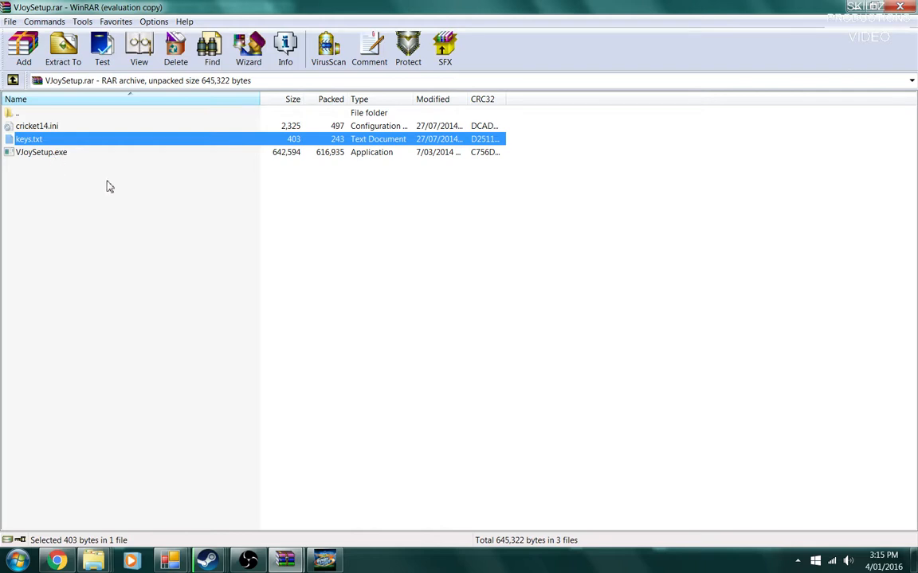
{"action": "left_click", "coordinate": [41, 153]}
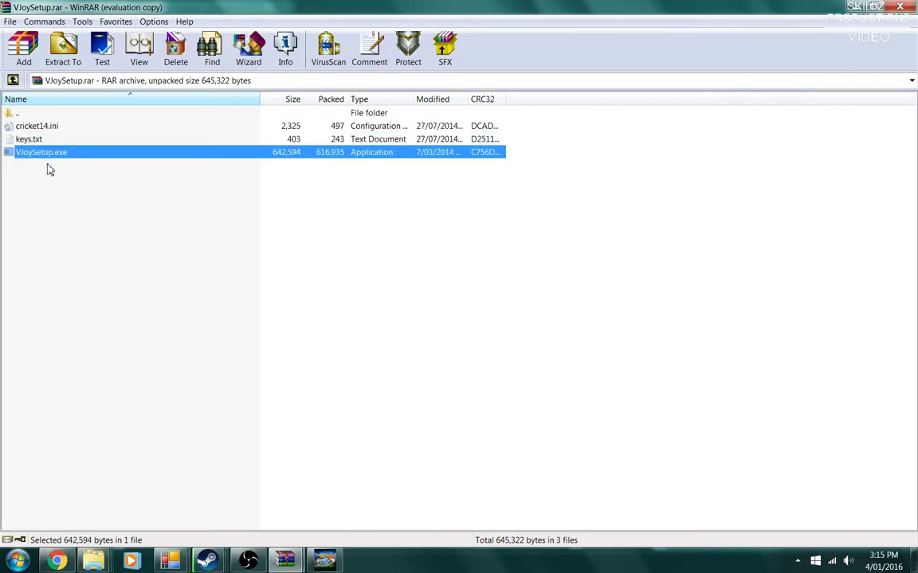
{"action": "mouse_move", "coordinate": [80, 204]}
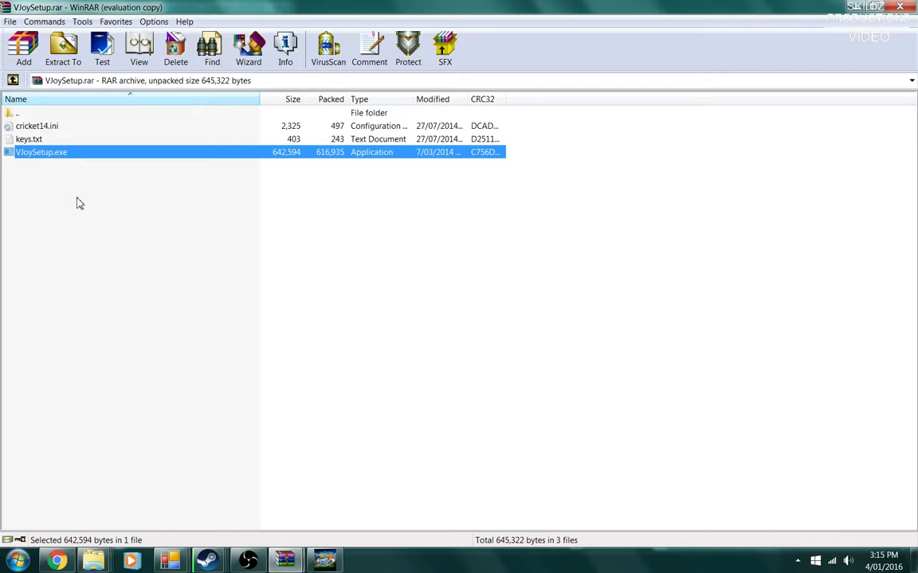
{"action": "mouse_move", "coordinate": [58, 148]}
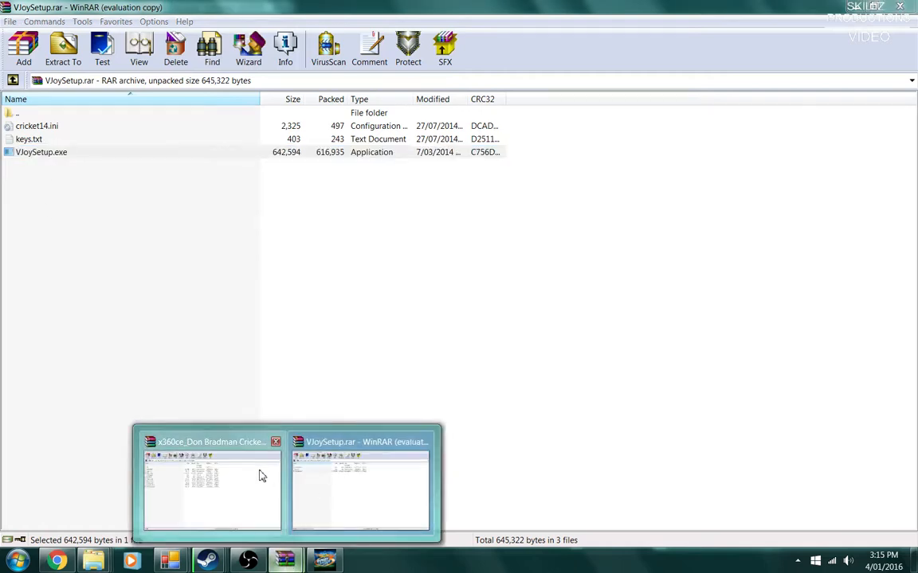
{"action": "left_click", "coordinate": [212, 486]}
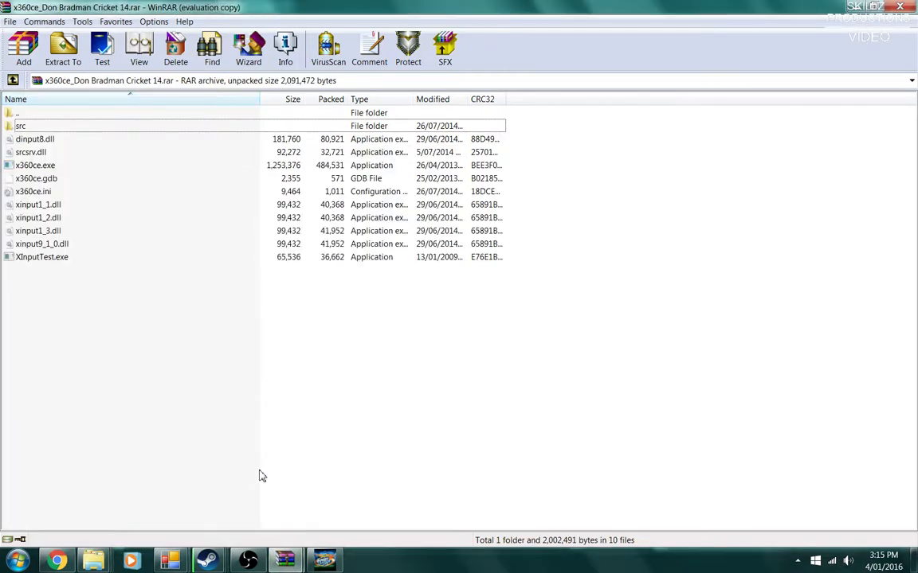
{"action": "mouse_move", "coordinate": [248, 449]}
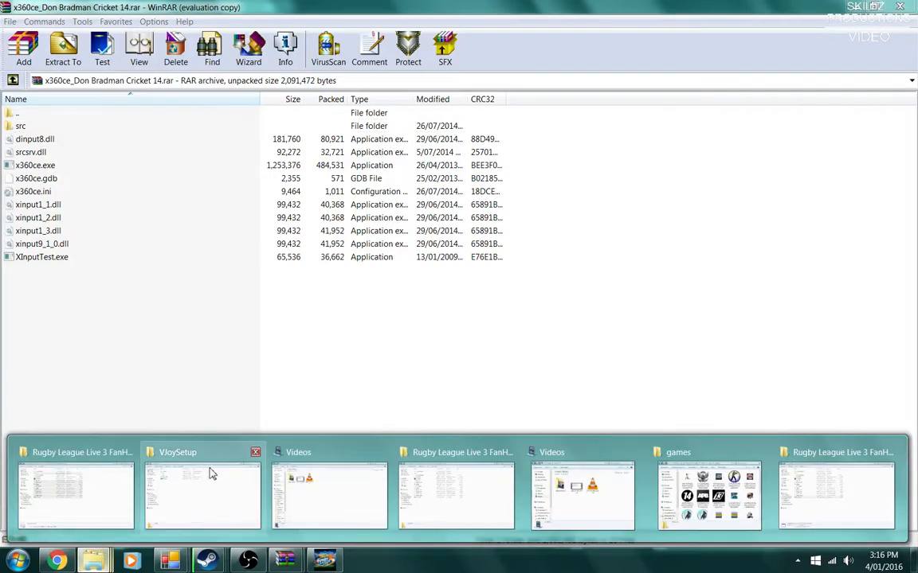
Browse into Steam under Program Files (x86) on the Windows 7 (G:) drive.
{"action": "left_click", "coordinate": [200, 494]}
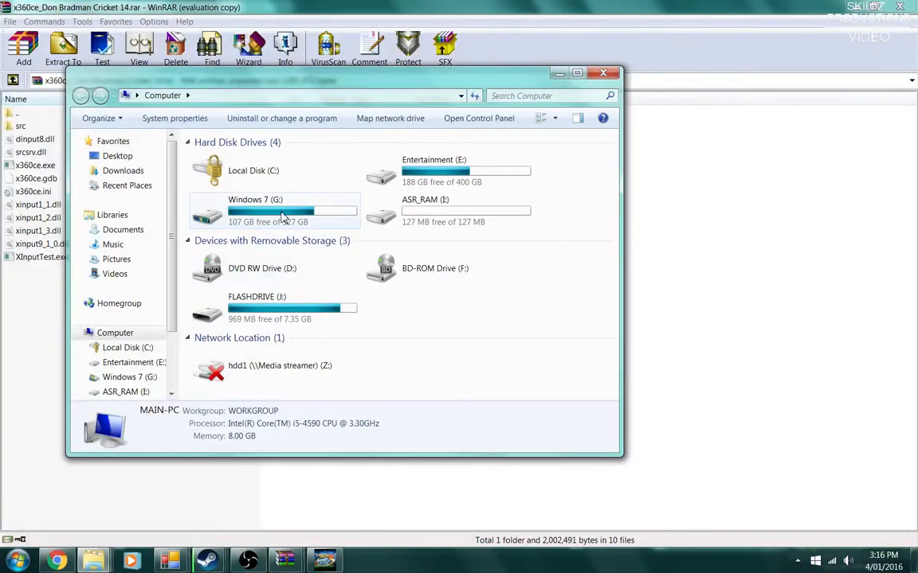
{"action": "mouse_move", "coordinate": [327, 209]}
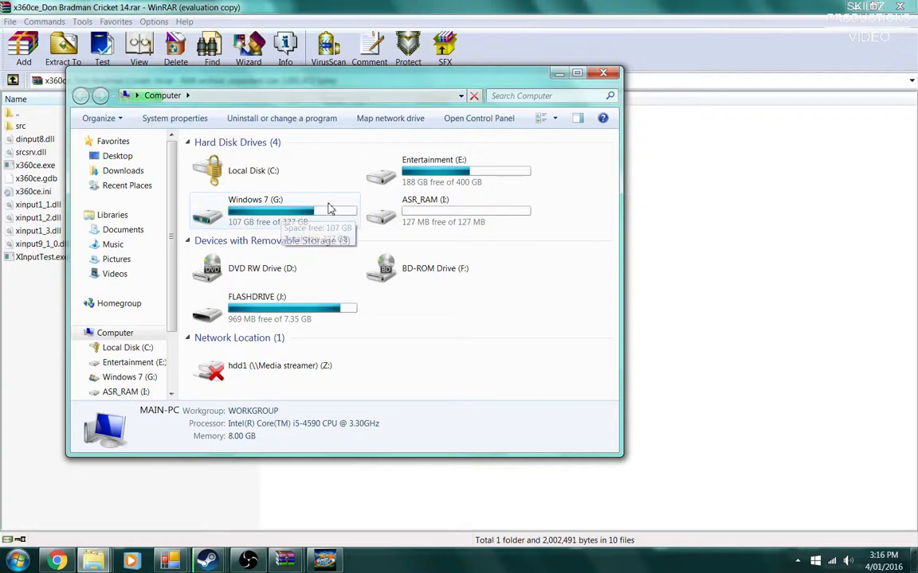
{"action": "mouse_move", "coordinate": [253, 231]}
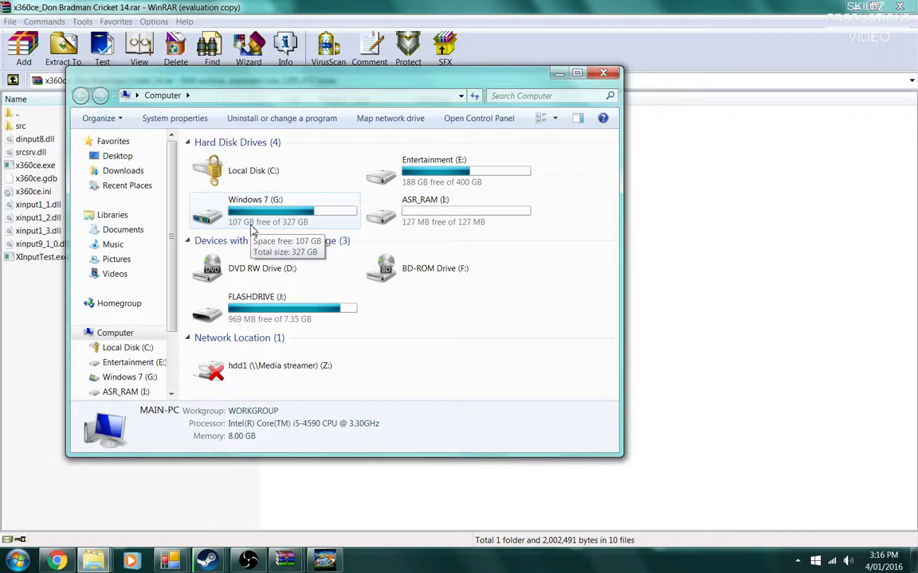
{"action": "double_click", "coordinate": [255, 210]}
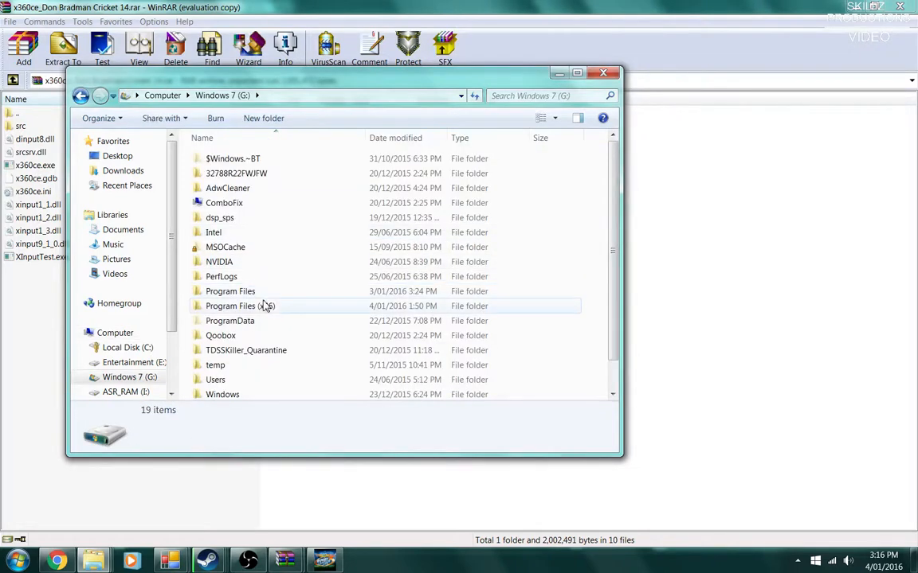
{"action": "double_click", "coordinate": [239, 306]}
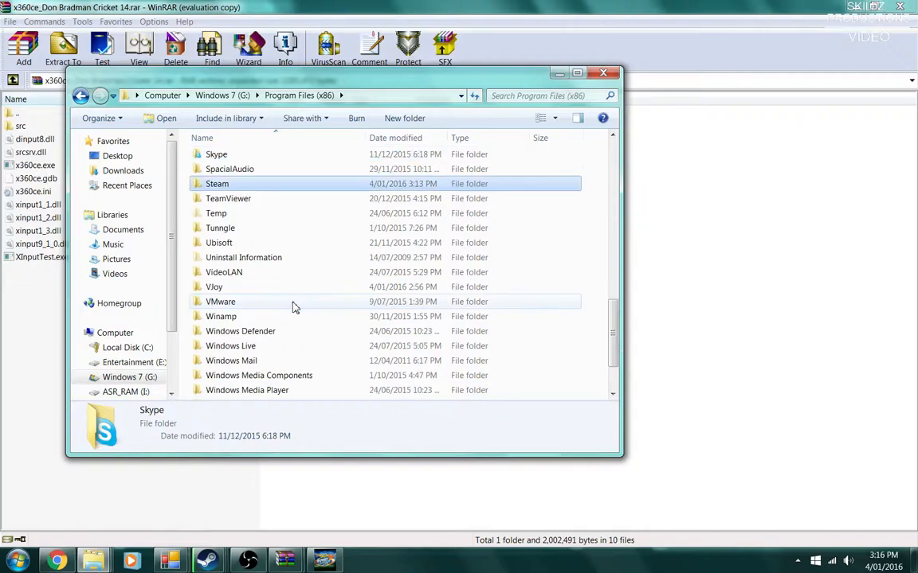
{"action": "double_click", "coordinate": [217, 185]}
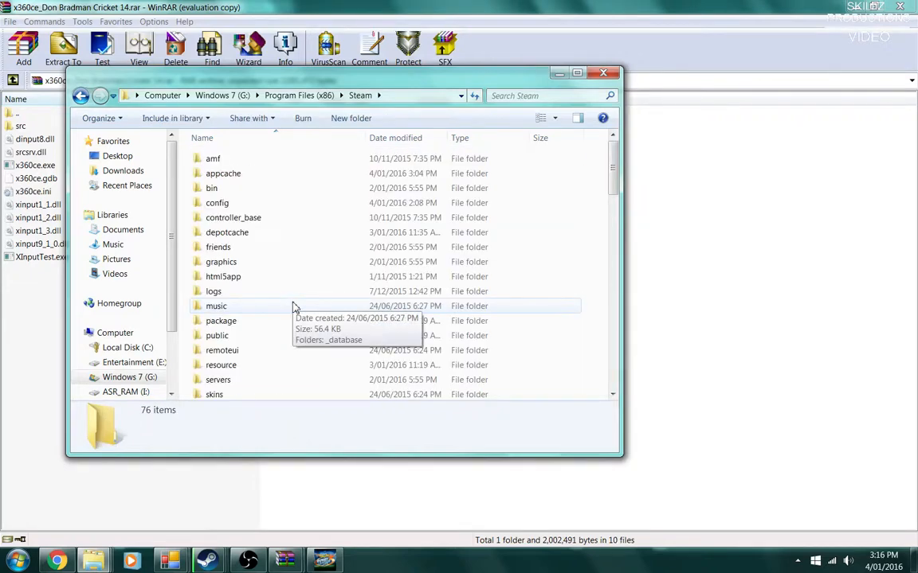
Continue through steamapps and common into the Rugby League Live 3 FanHub folder.
{"action": "scroll", "scroll_direction": "down", "scroll_amount": 3}
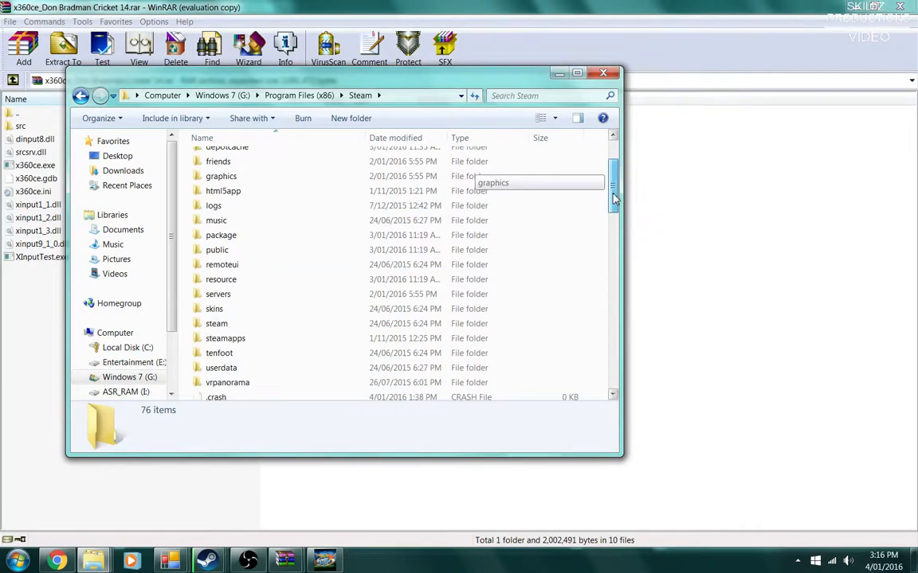
{"action": "scroll", "scroll_direction": "down", "scroll_amount": 3}
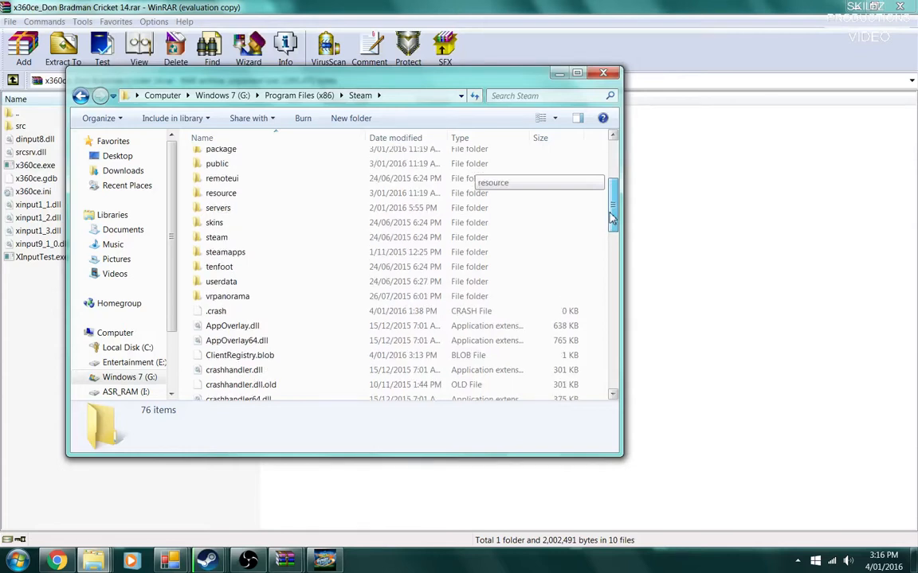
{"action": "mouse_move", "coordinate": [270, 237]}
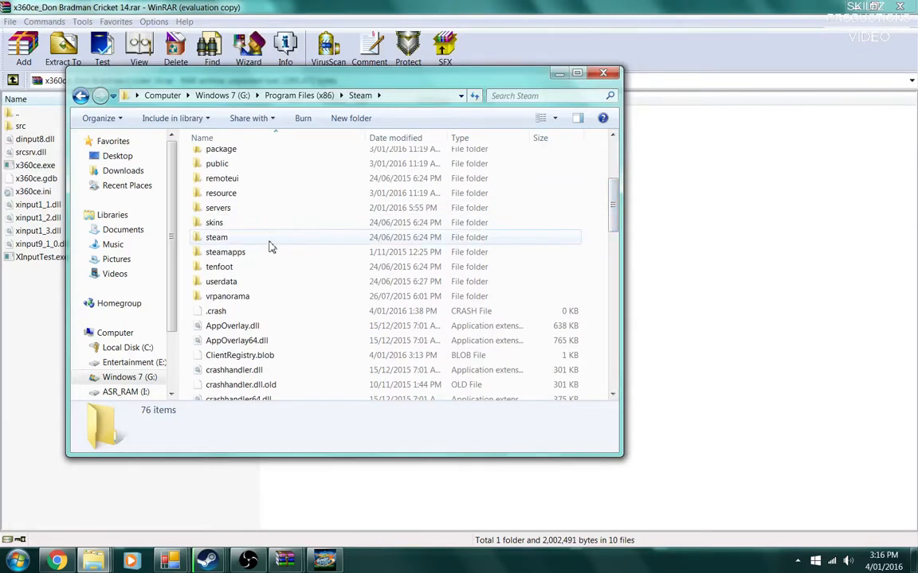
{"action": "double_click", "coordinate": [226, 252]}
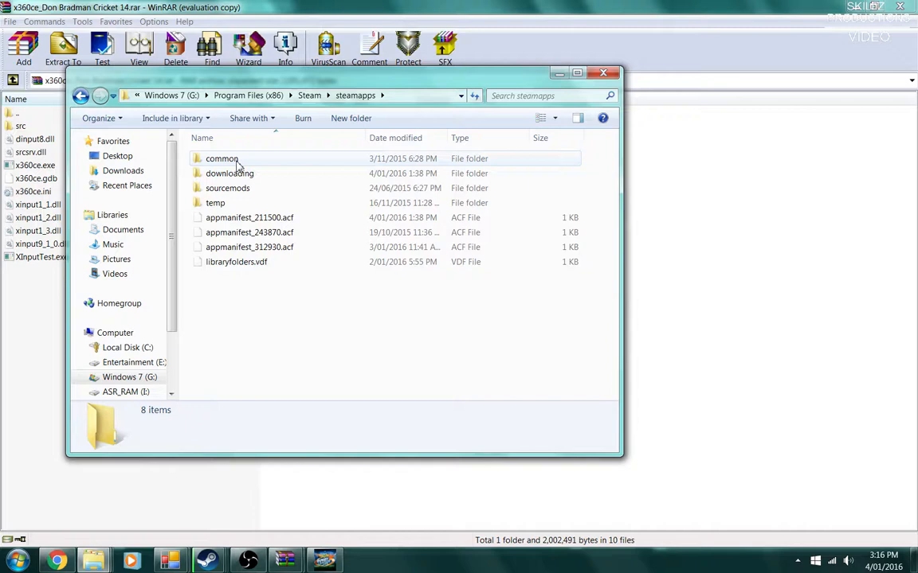
{"action": "double_click", "coordinate": [222, 159]}
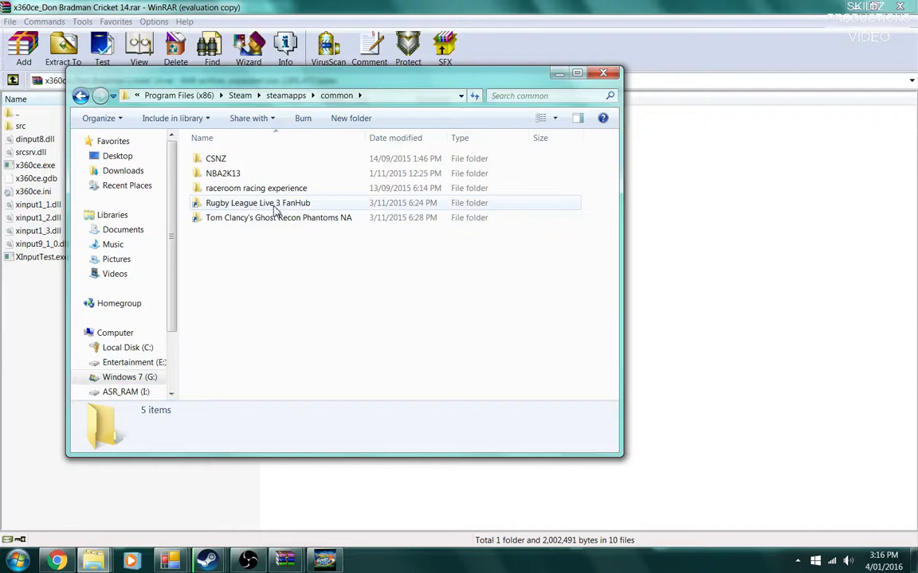
{"action": "double_click", "coordinate": [258, 202]}
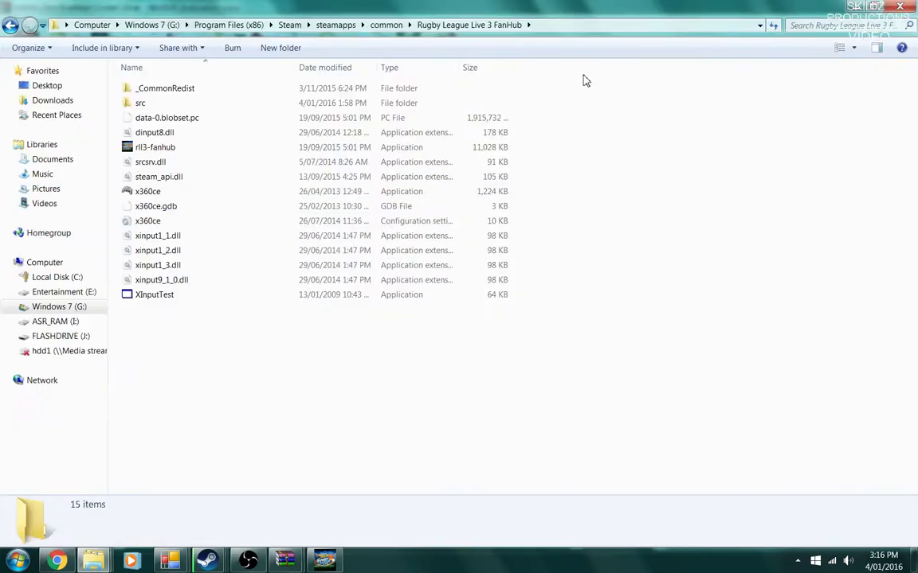
{"action": "mouse_move", "coordinate": [274, 506]}
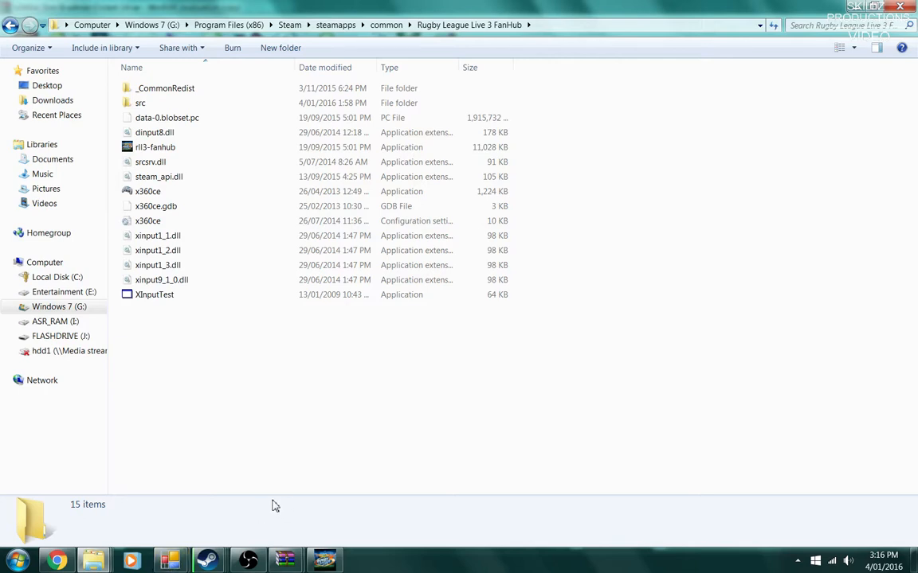
{"action": "mouse_move", "coordinate": [247, 560]}
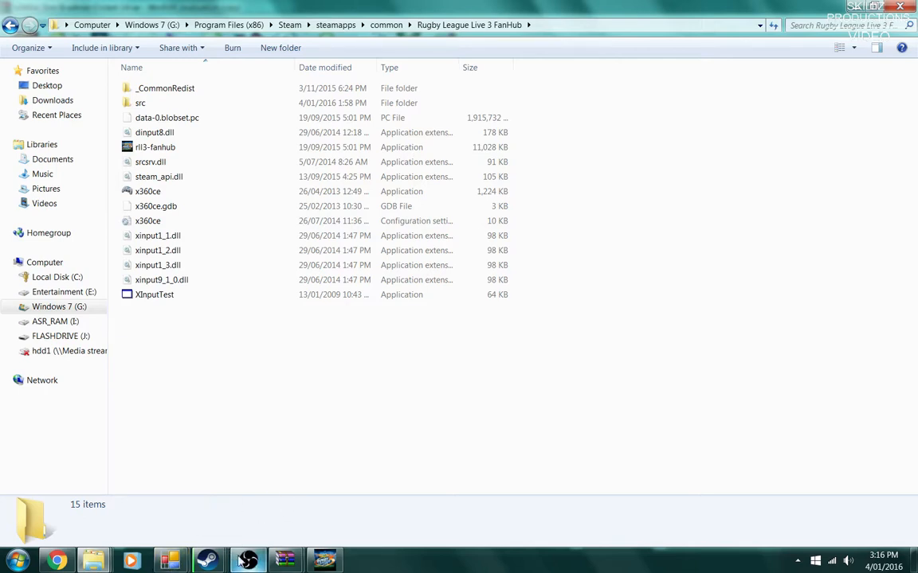
{"action": "mouse_move", "coordinate": [284, 560]}
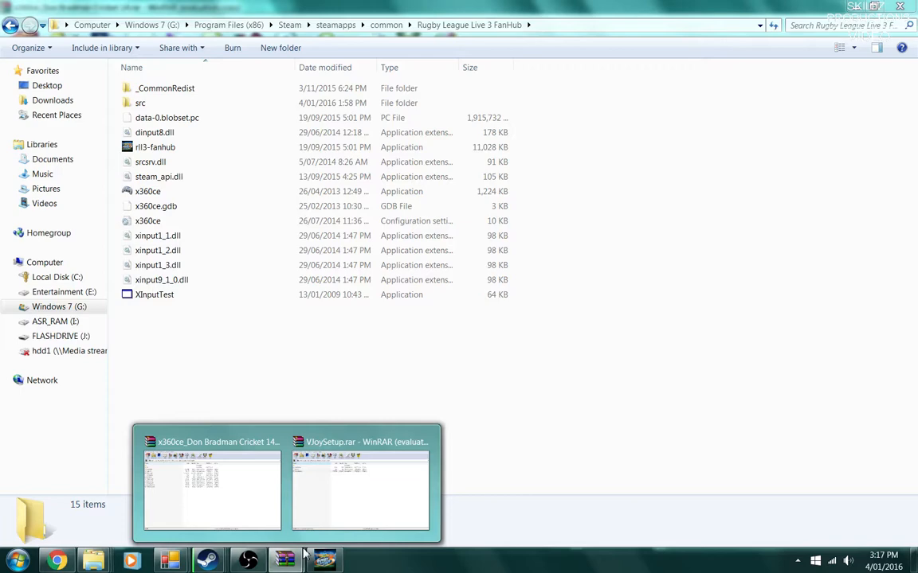
Switch back to the x360ce_Don Bradman Cricket 14.rar archive in WinRAR.
{"action": "left_click", "coordinate": [212, 491]}
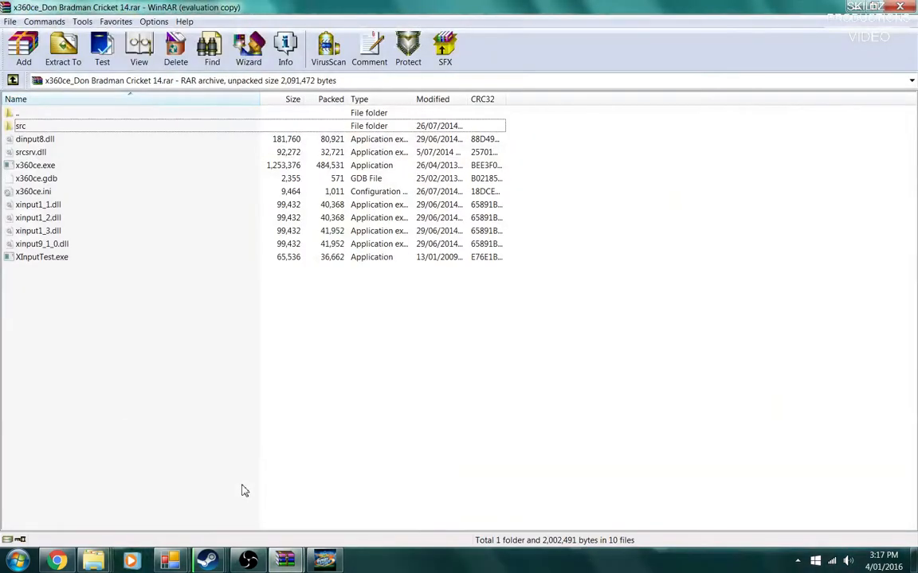
{"action": "mouse_move", "coordinate": [71, 299]}
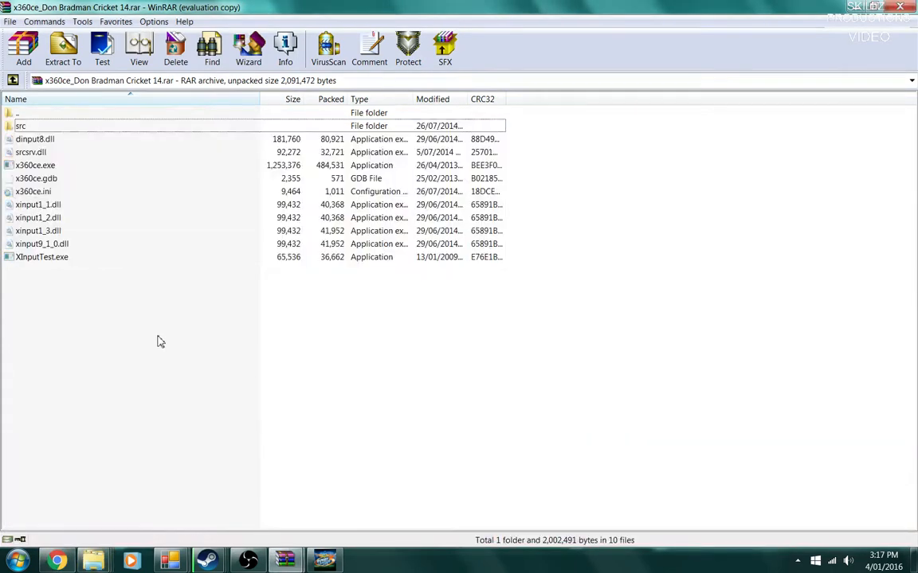
{"action": "mouse_move", "coordinate": [132, 561]}
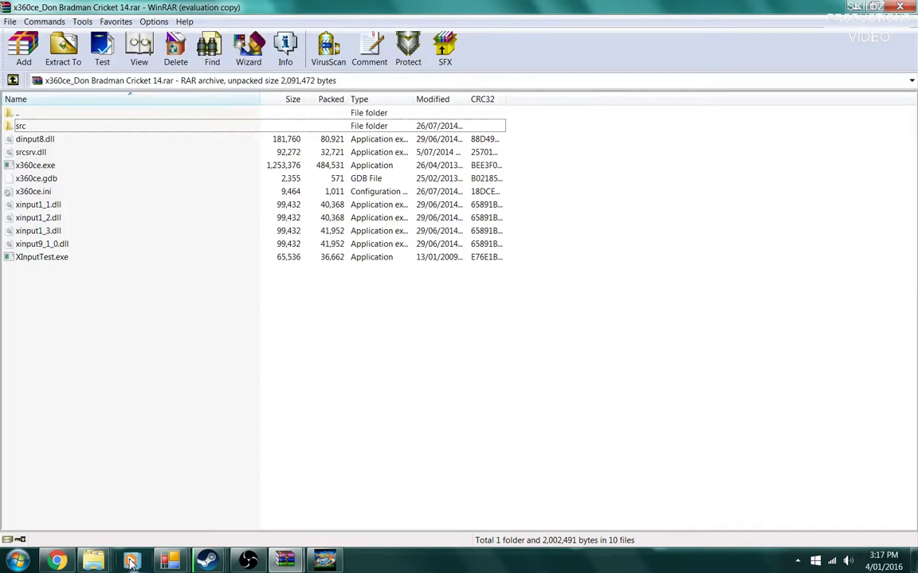
{"action": "mouse_move", "coordinate": [94, 561]}
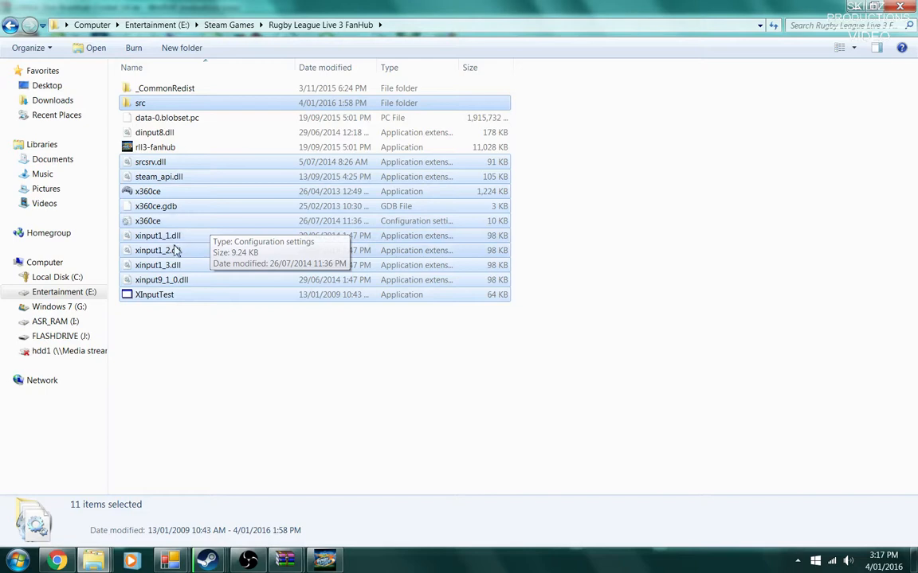
{"action": "mouse_move", "coordinate": [191, 176]}
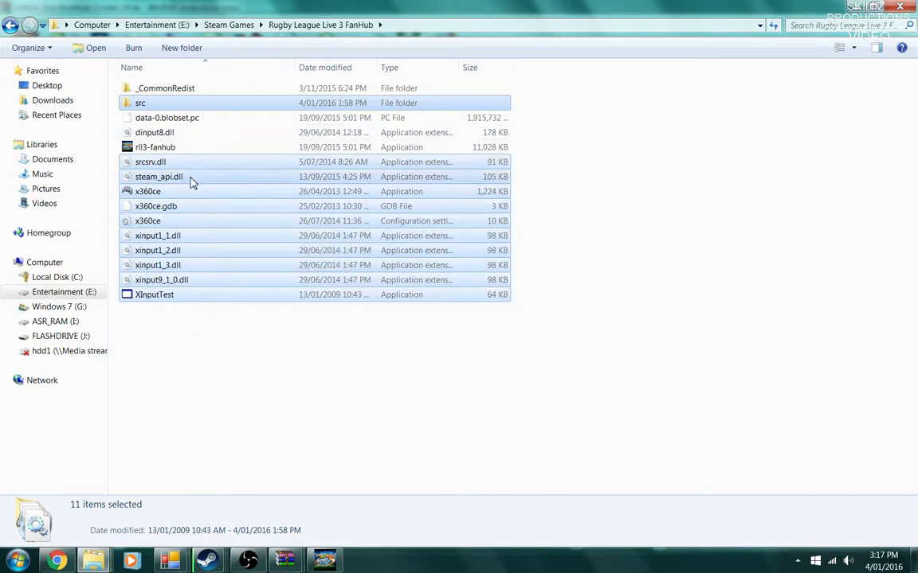
{"action": "mouse_move", "coordinate": [210, 218]}
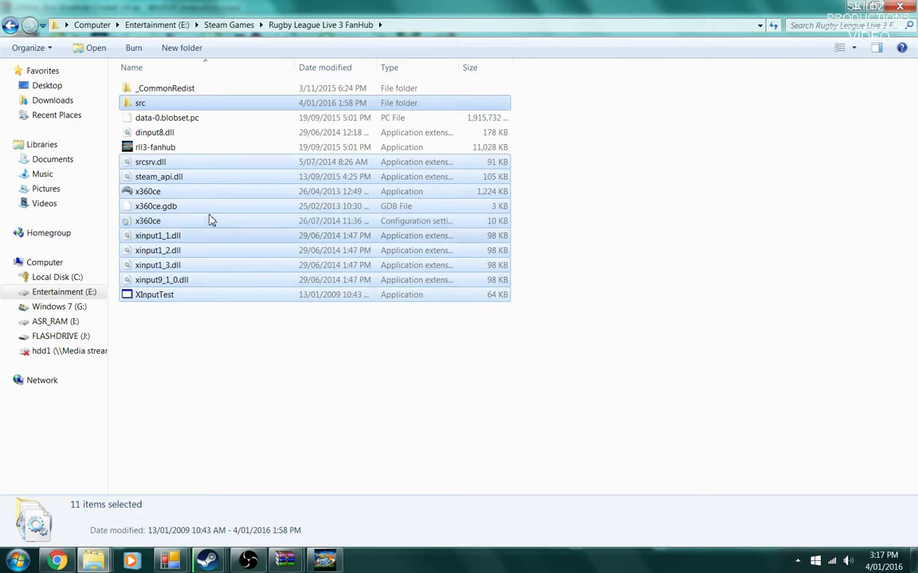
{"action": "left_click", "coordinate": [629, 449]}
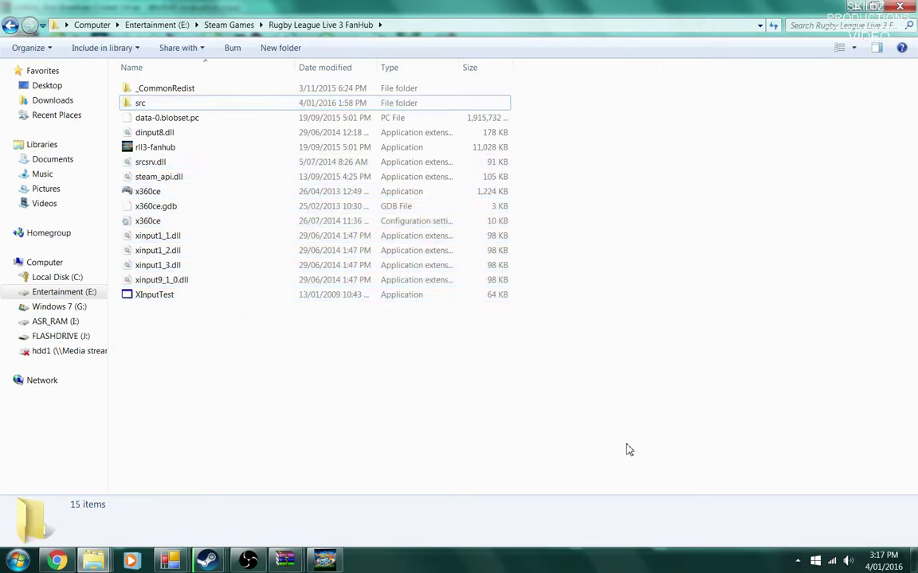
{"action": "mouse_move", "coordinate": [433, 452]}
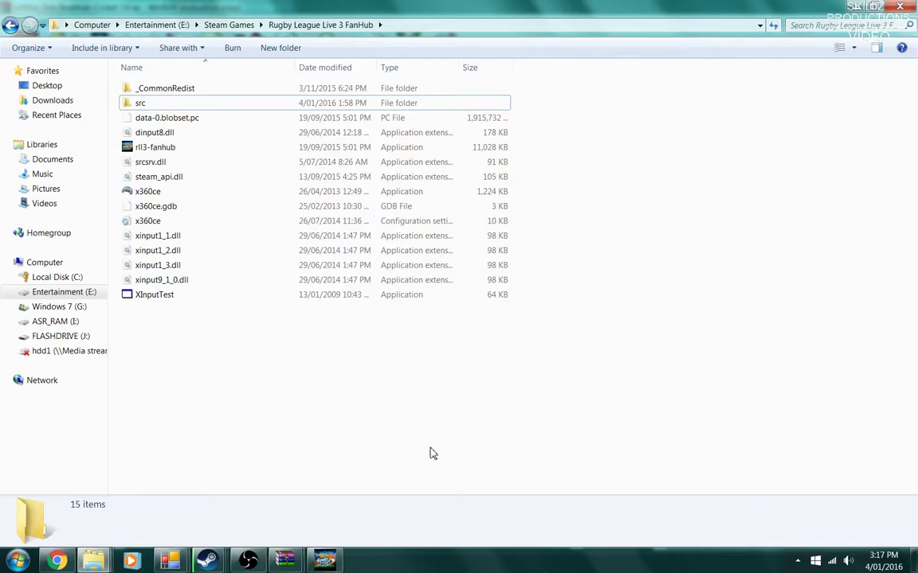
Open the vJoy settings window from the vJoy icon among the hidden tray icons.
{"action": "left_click", "coordinate": [797, 561]}
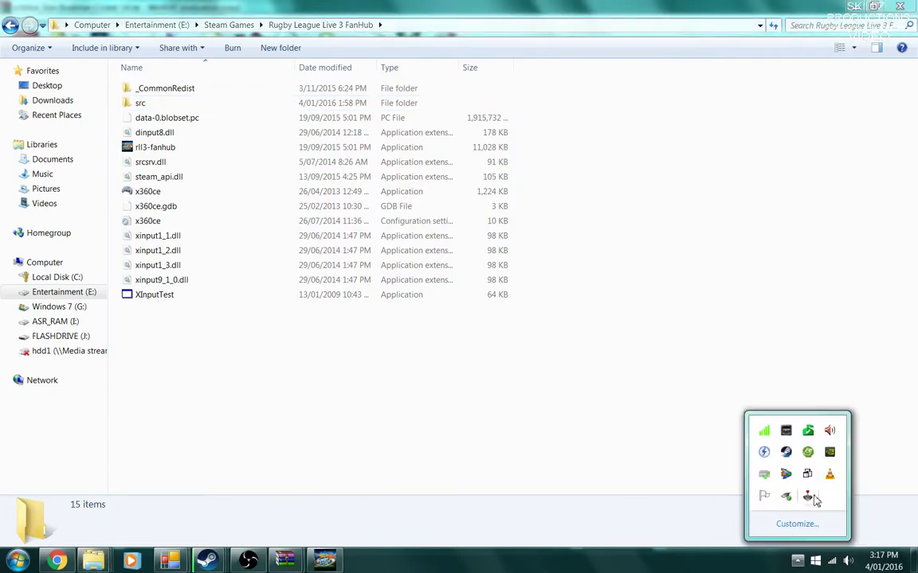
{"action": "right_click", "coordinate": [806, 497]}
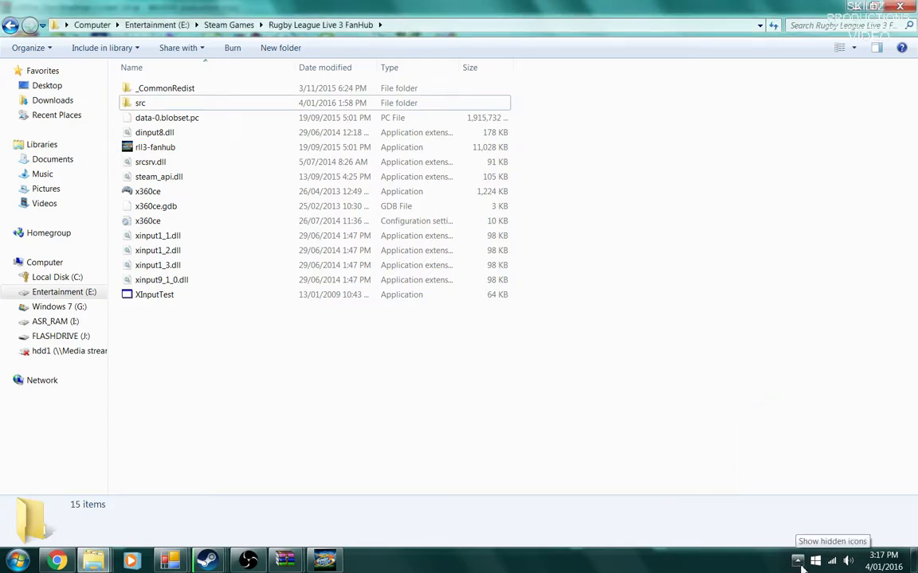
{"action": "left_click", "coordinate": [796, 560]}
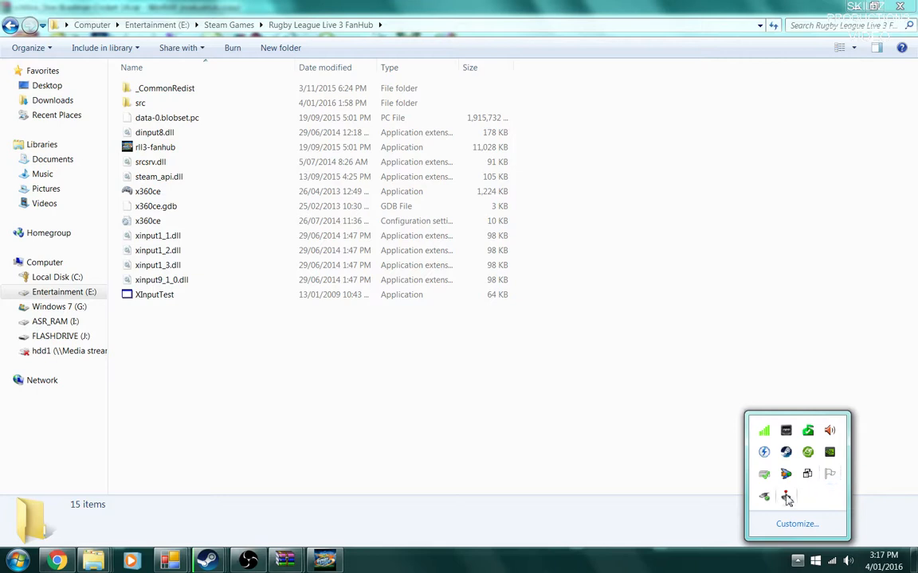
{"action": "right_click", "coordinate": [787, 497]}
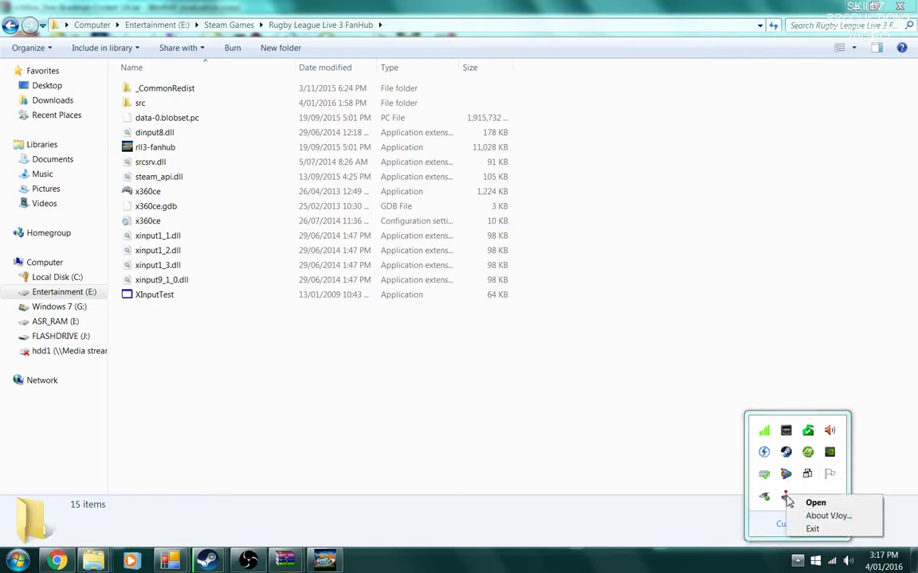
{"action": "left_click", "coordinate": [816, 502]}
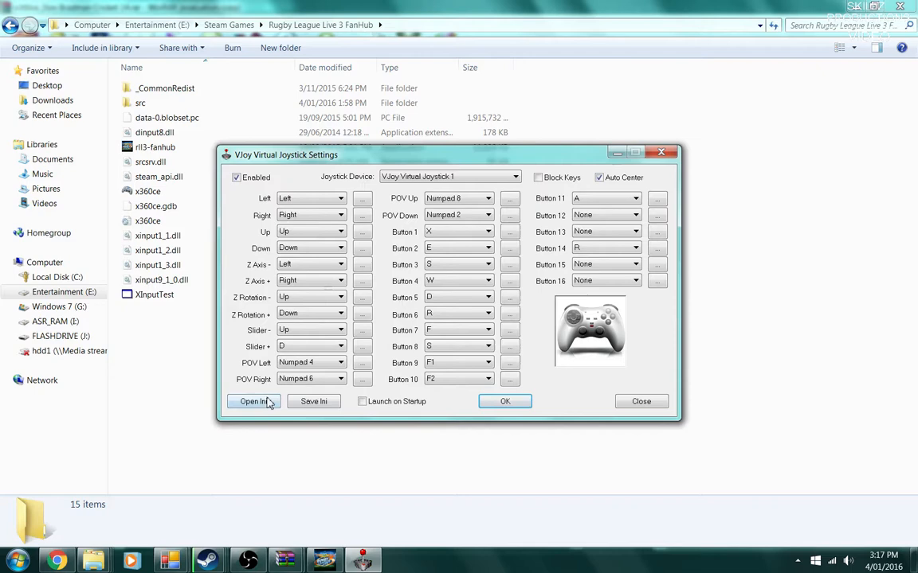
Load the rll3keylayout ini file from the VJoySetup folder into vJoy.
{"action": "left_click", "coordinate": [253, 402]}
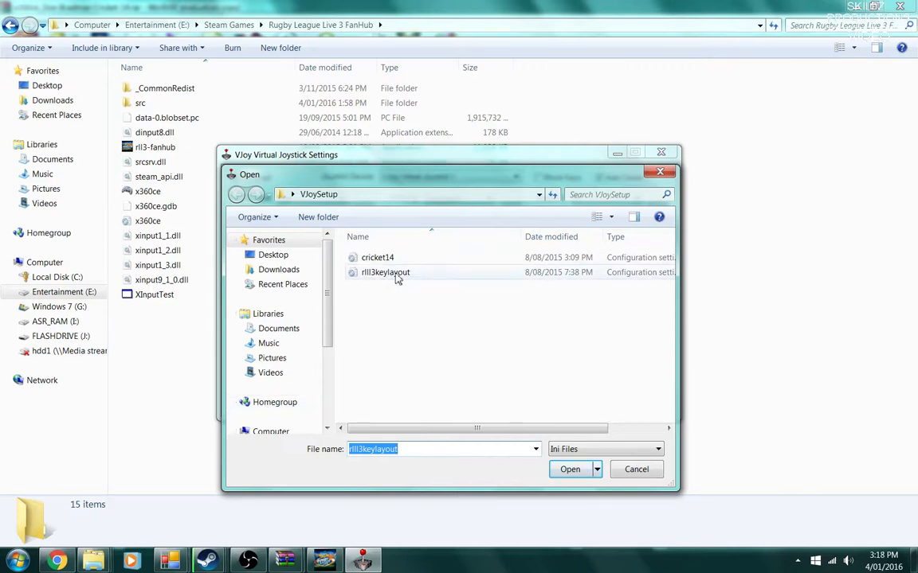
{"action": "left_click", "coordinate": [385, 271]}
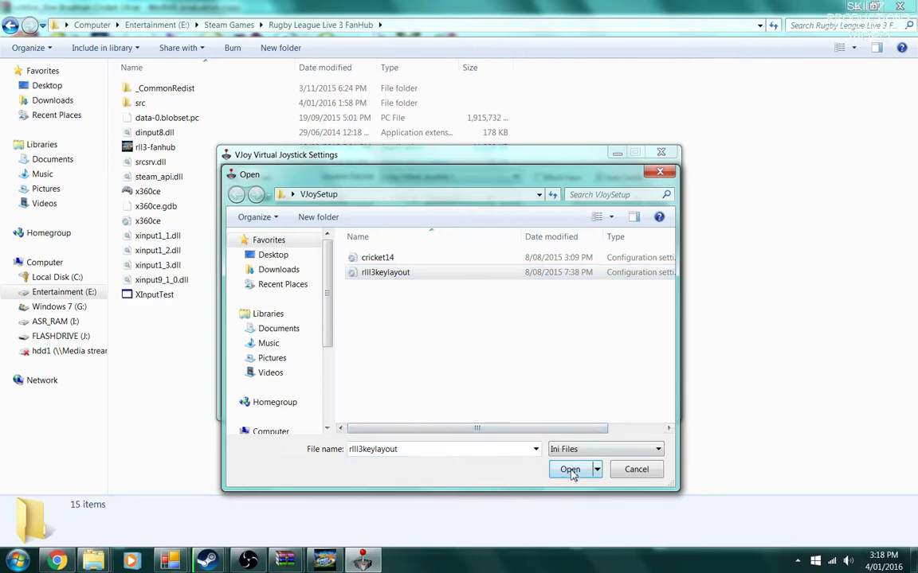
{"action": "left_click", "coordinate": [570, 468]}
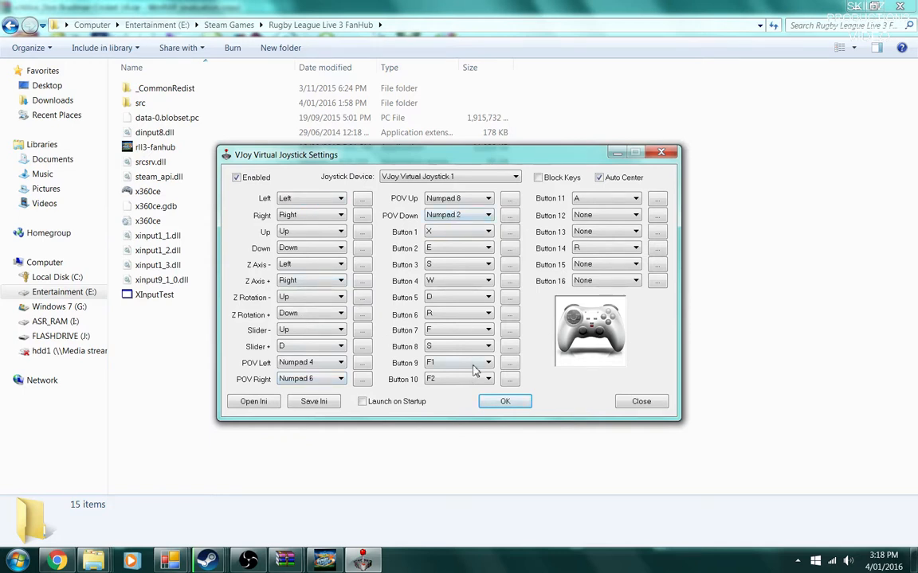
{"action": "mouse_move", "coordinate": [438, 335]}
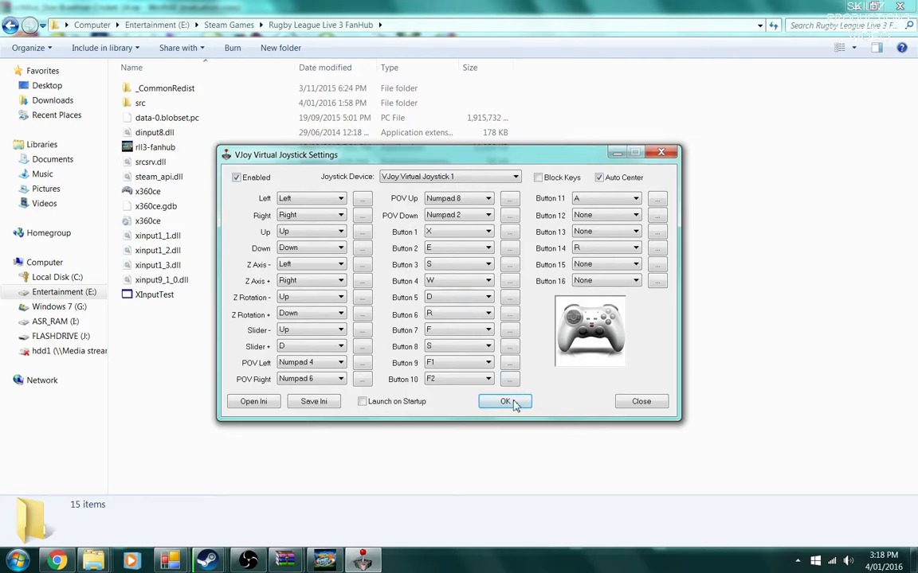
Apply the vJoy layout with OK and launch XInputTest to check the controller connection.
{"action": "left_click", "coordinate": [505, 401]}
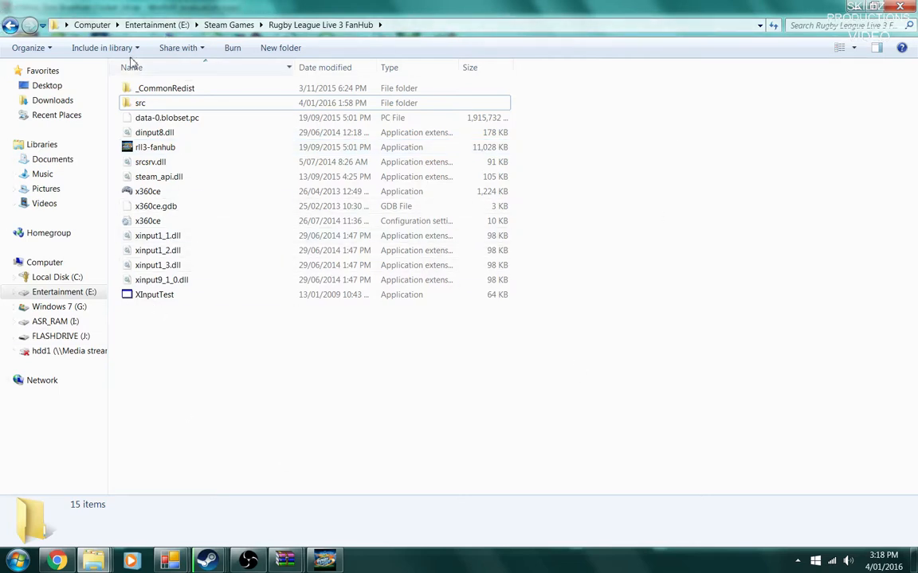
{"action": "mouse_move", "coordinate": [177, 299]}
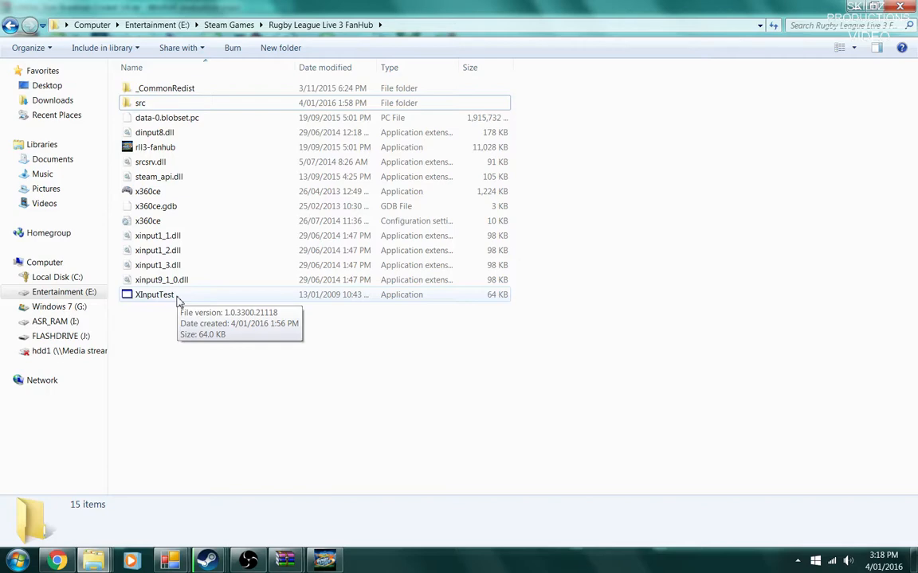
{"action": "left_click", "coordinate": [153, 294]}
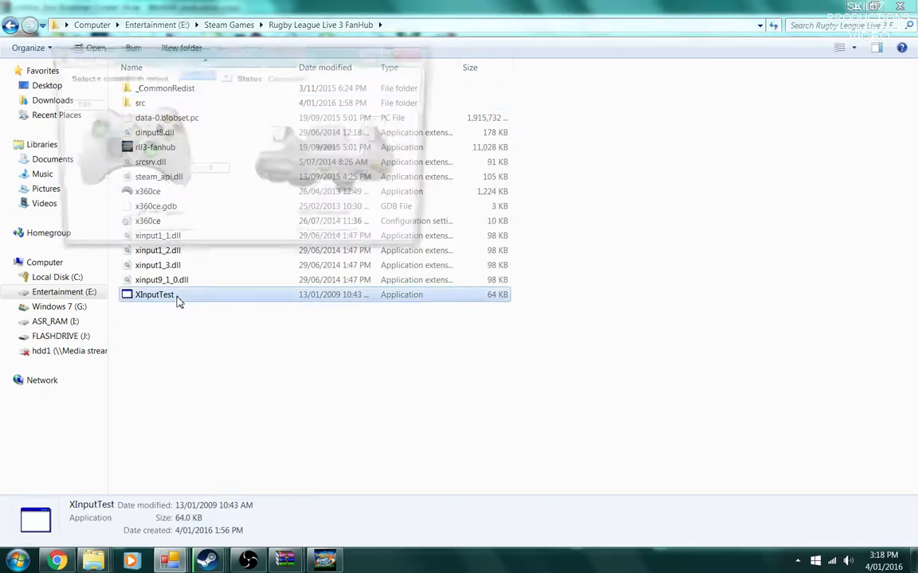
{"action": "double_click", "coordinate": [153, 295]}
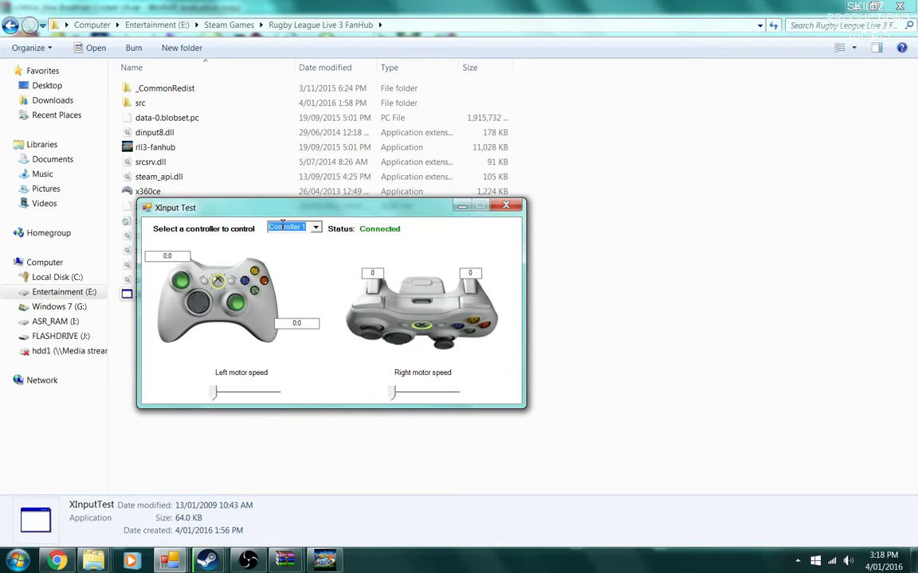
{"action": "mouse_move", "coordinate": [357, 264]}
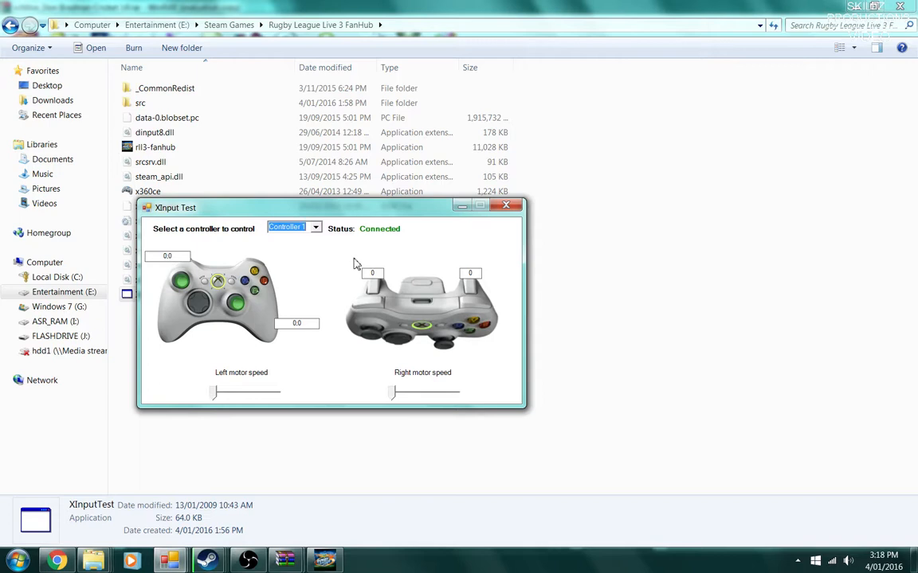
{"action": "mouse_move", "coordinate": [369, 255]}
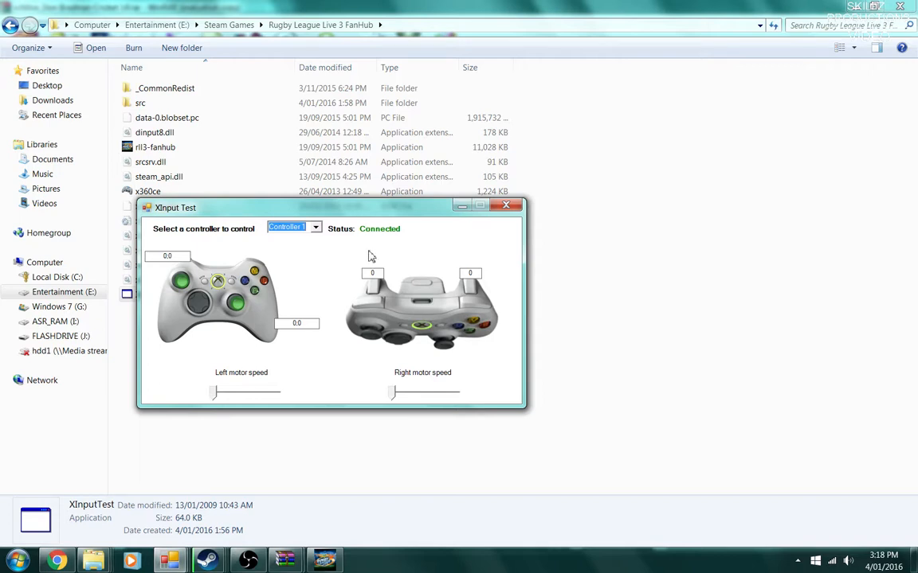
{"action": "mouse_move", "coordinate": [371, 241]}
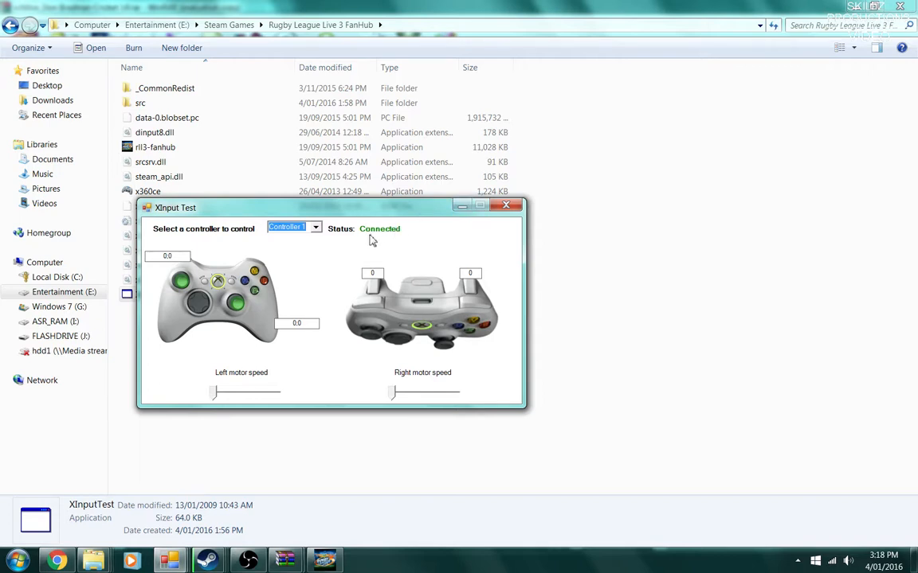
{"action": "mouse_move", "coordinate": [376, 239]}
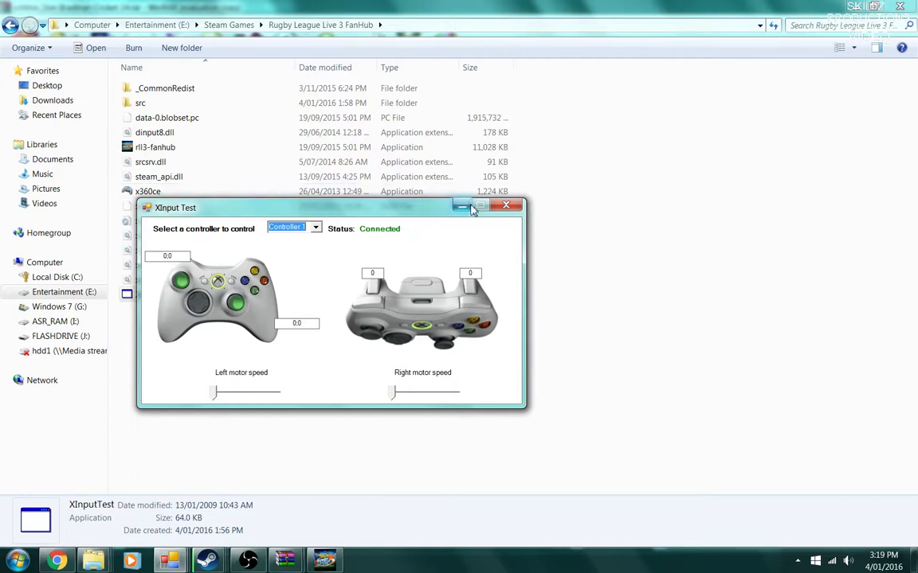
{"action": "mouse_move", "coordinate": [465, 207]}
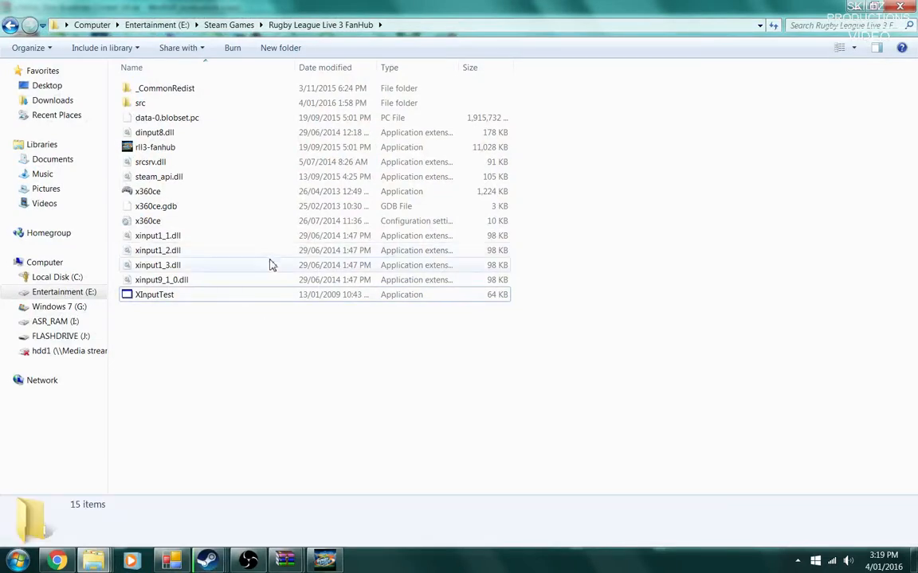
{"action": "mouse_move", "coordinate": [191, 280]}
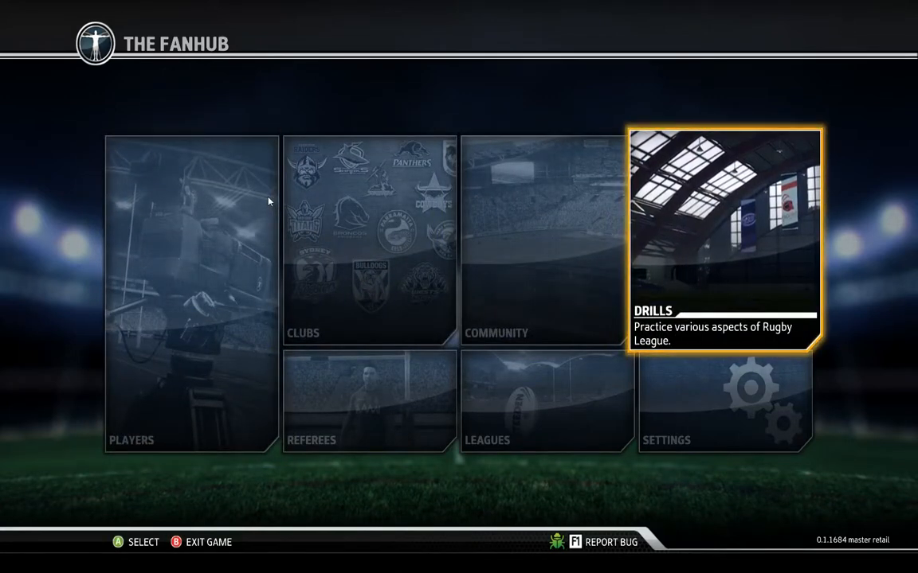
Enter the Drills section, play the kicking drill, then pause it with Esc.
{"action": "left_click", "coordinate": [725, 239]}
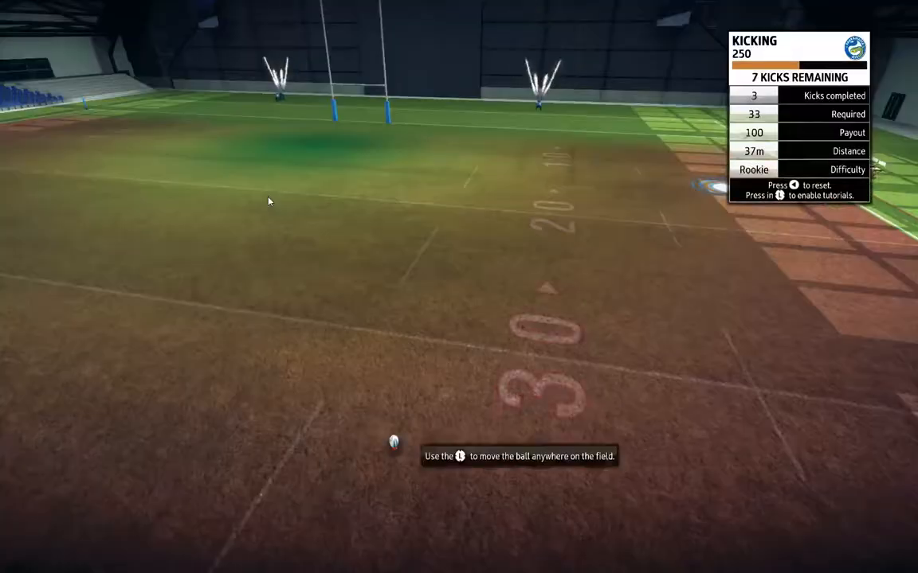
{"action": "key", "text": "Escape"}
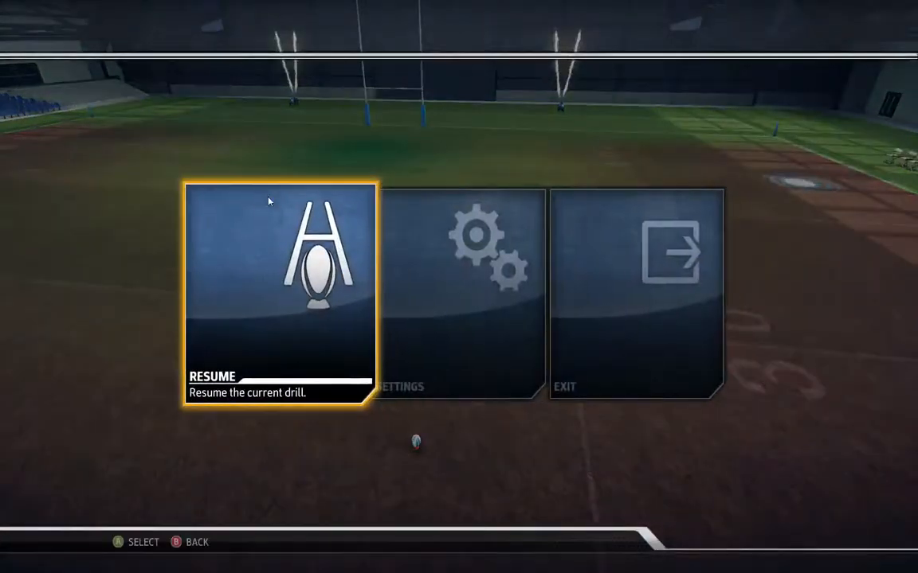